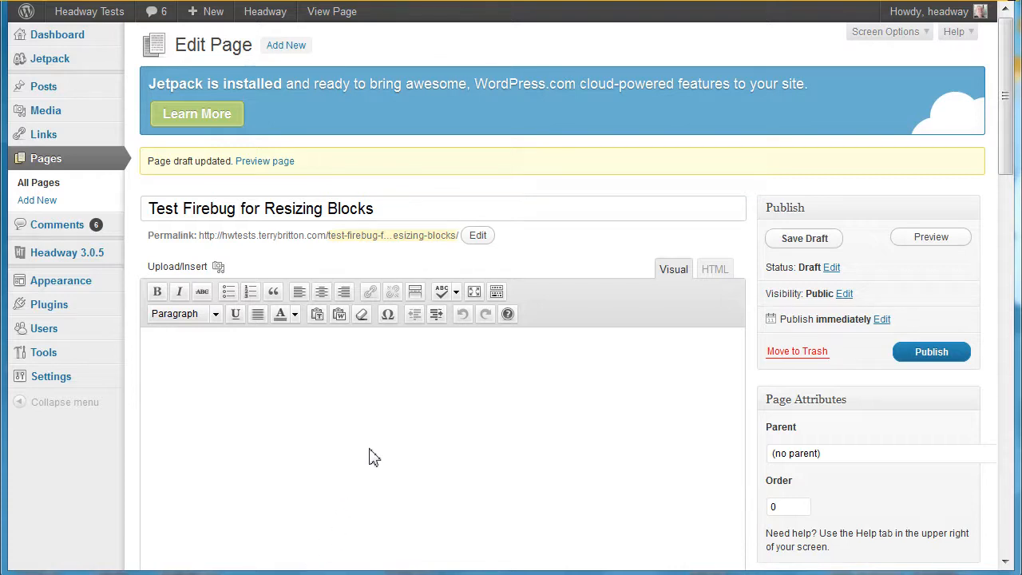
{"action": "mouse_move", "coordinate": [464, 370]}
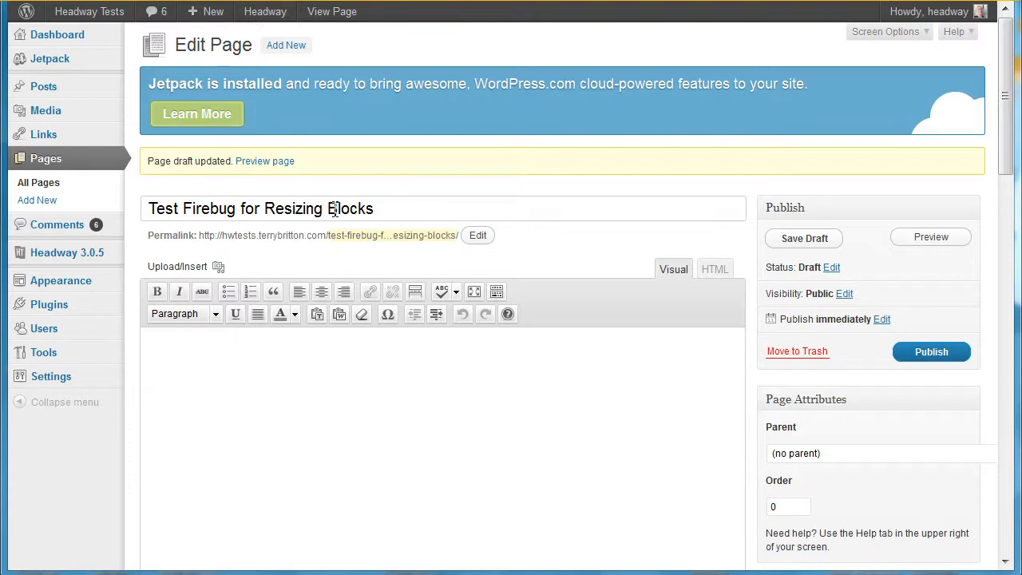
{"action": "mouse_move", "coordinate": [498, 425]}
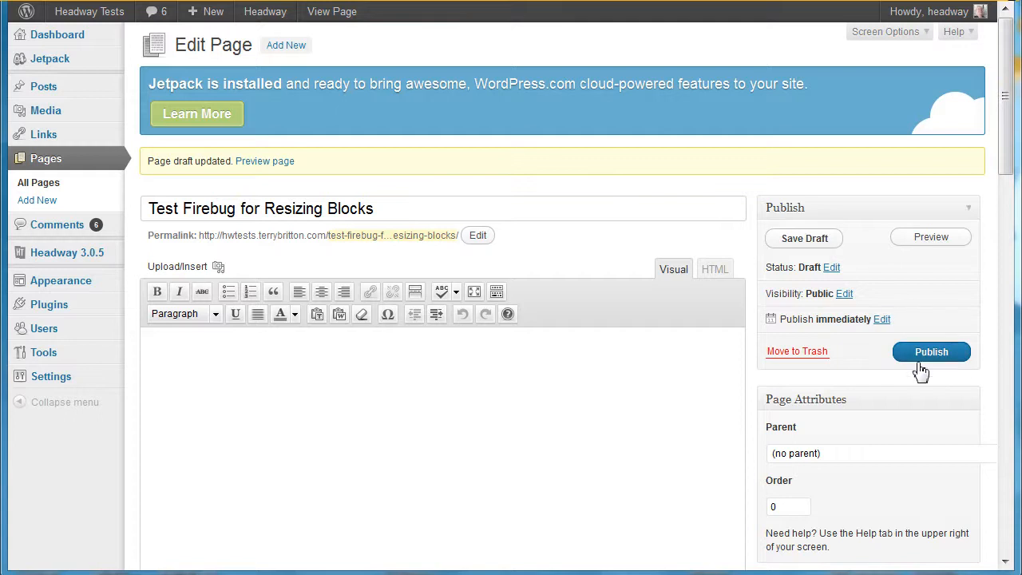
Publish the 'Test Firebug for Resizing Blocks' page from its Edit Page screen
{"action": "left_click", "coordinate": [931, 351]}
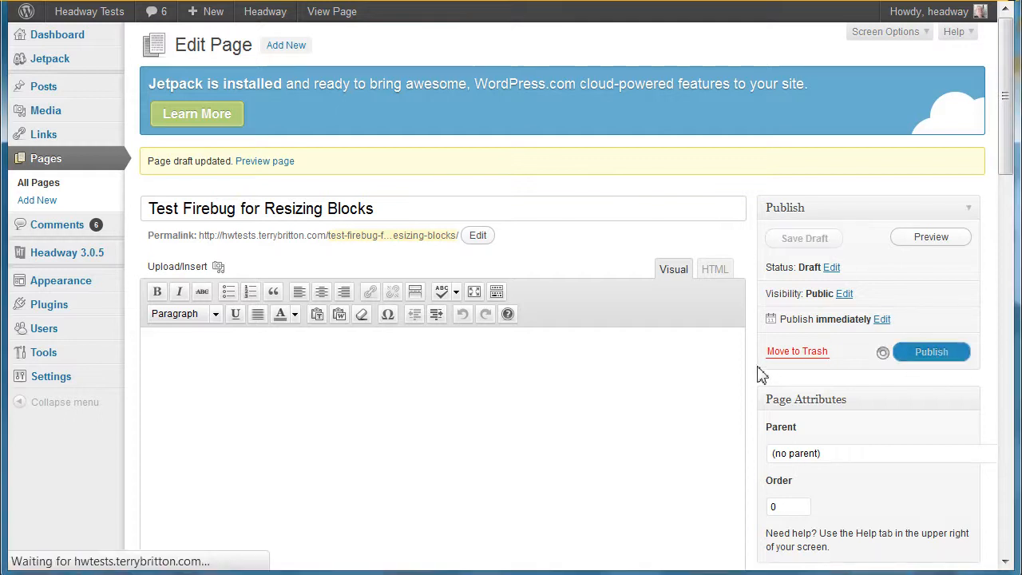
{"action": "mouse_move", "coordinate": [759, 384]}
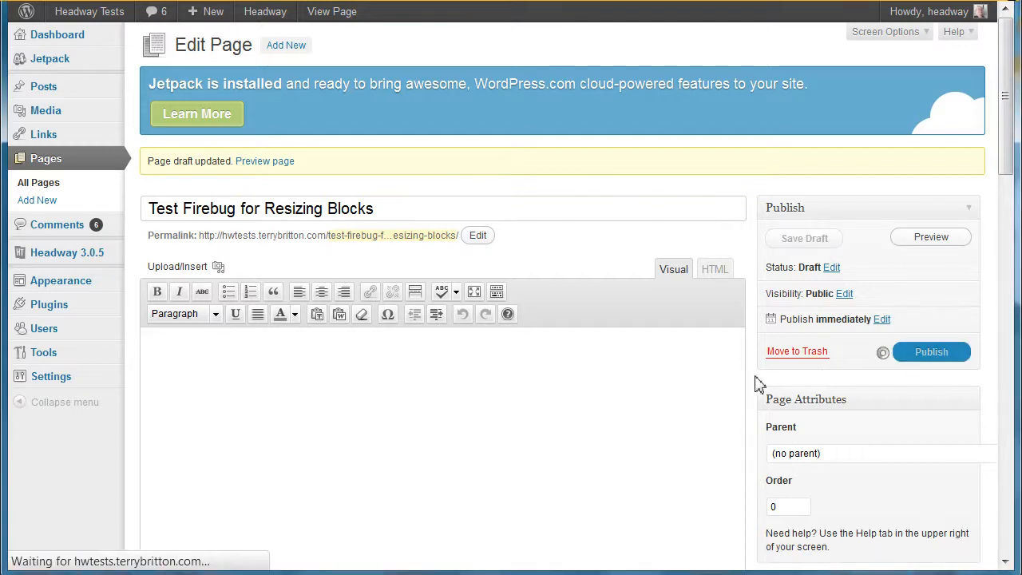
{"action": "left_click", "coordinate": [931, 352]}
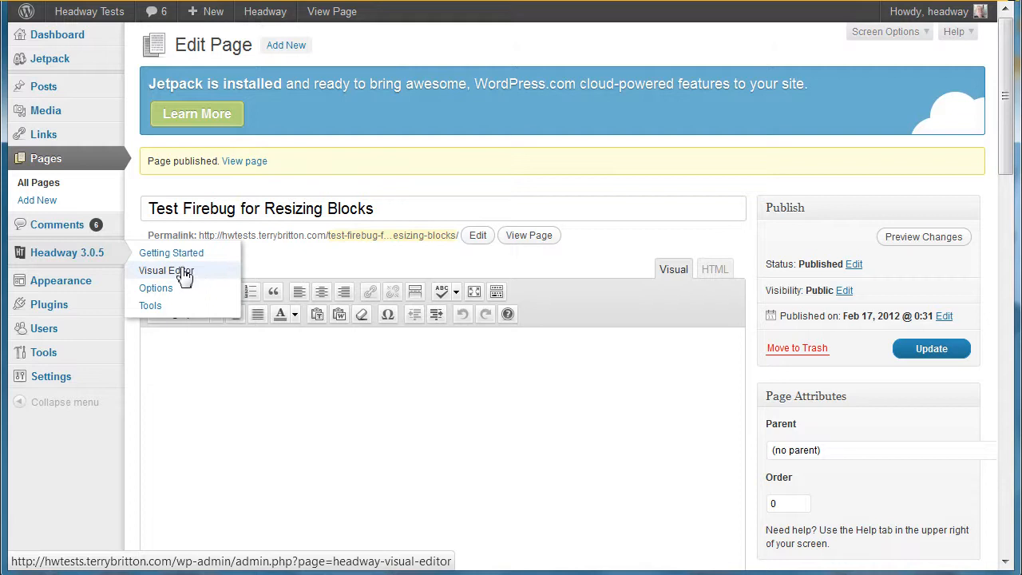
Open the Visual Editor on the Single > Page layout 'Test Firebug for Resizing Blocks'
{"action": "left_click", "coordinate": [166, 270]}
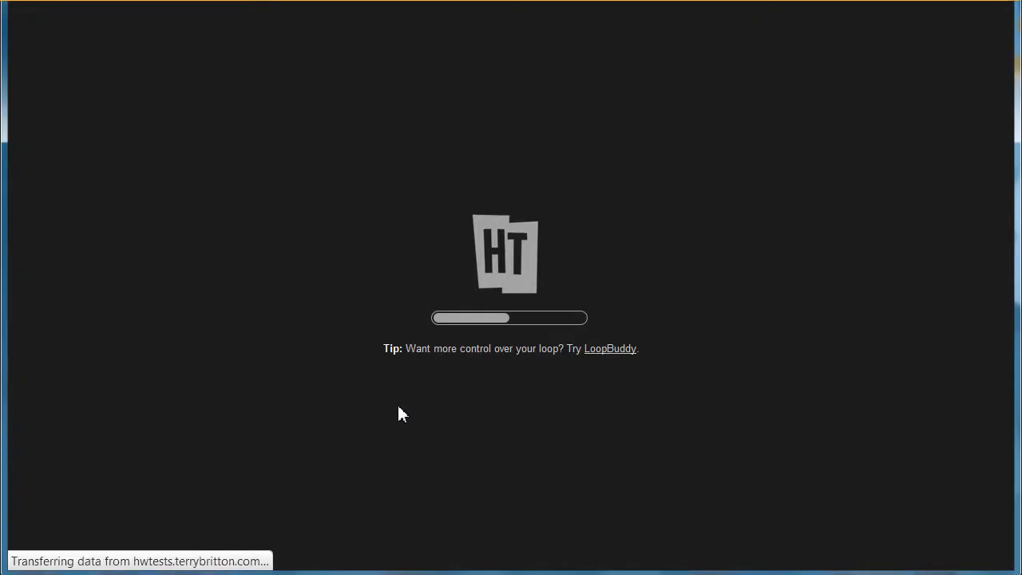
{"action": "mouse_move", "coordinate": [415, 413]}
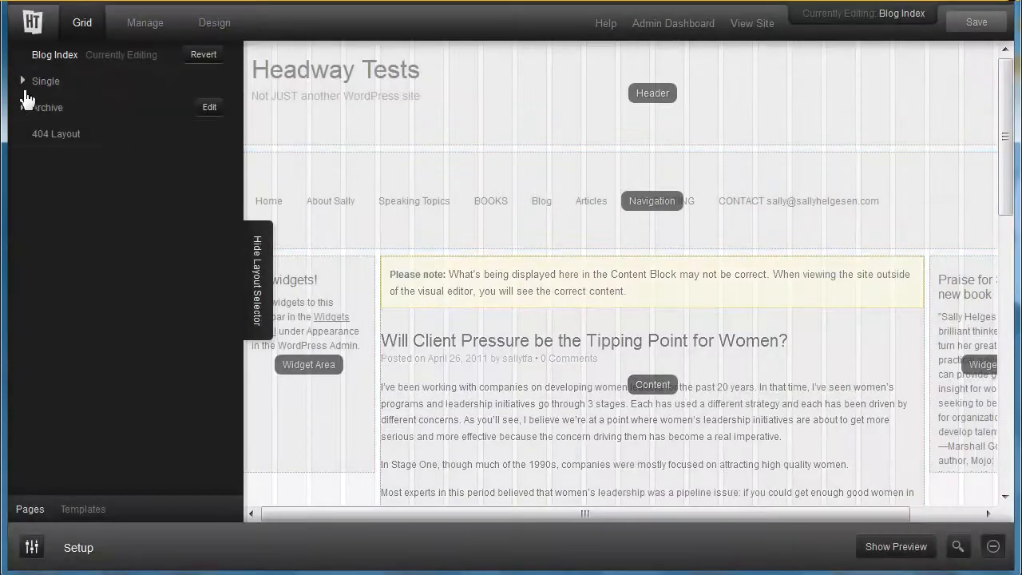
{"action": "left_click", "coordinate": [24, 81]}
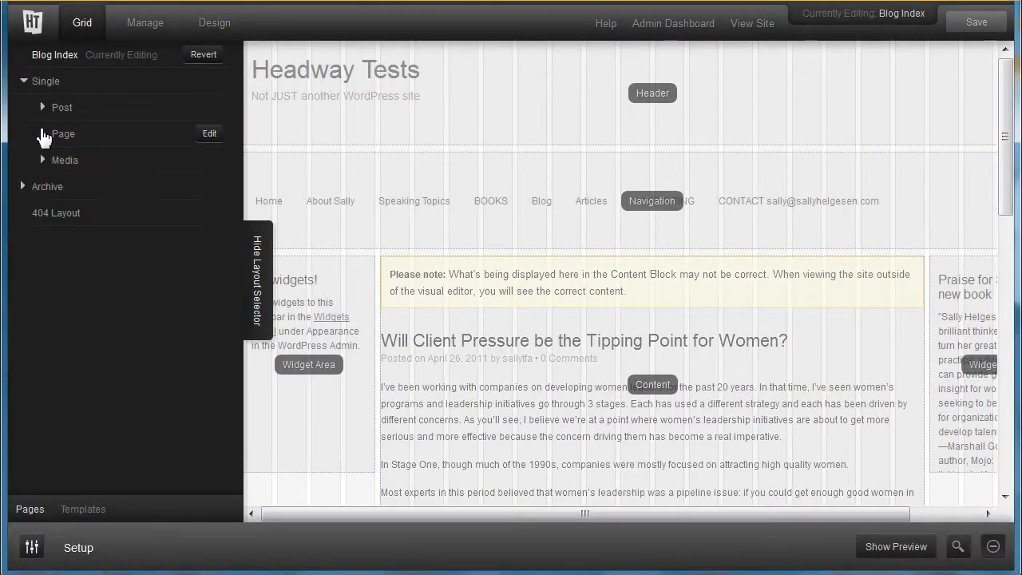
{"action": "left_click", "coordinate": [43, 134]}
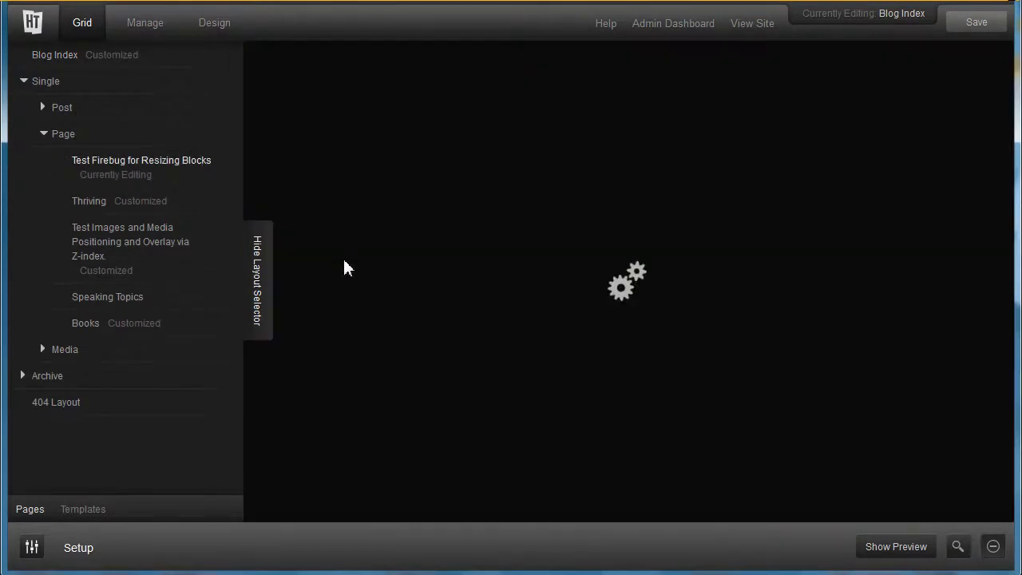
{"action": "left_click", "coordinate": [142, 160]}
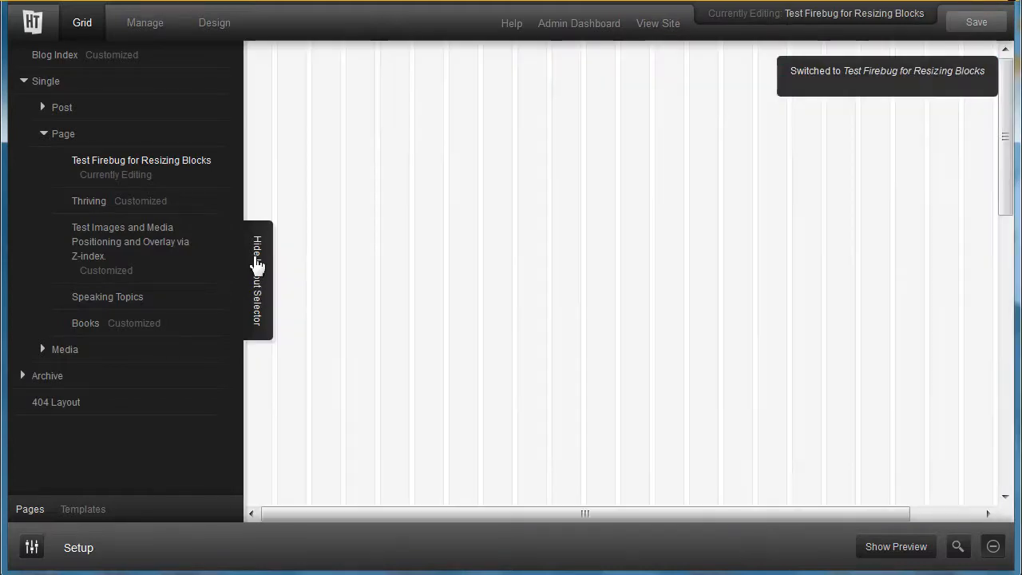
Hide the layout selector to widen the grid and expand Firebug's body node
{"action": "left_click", "coordinate": [257, 279]}
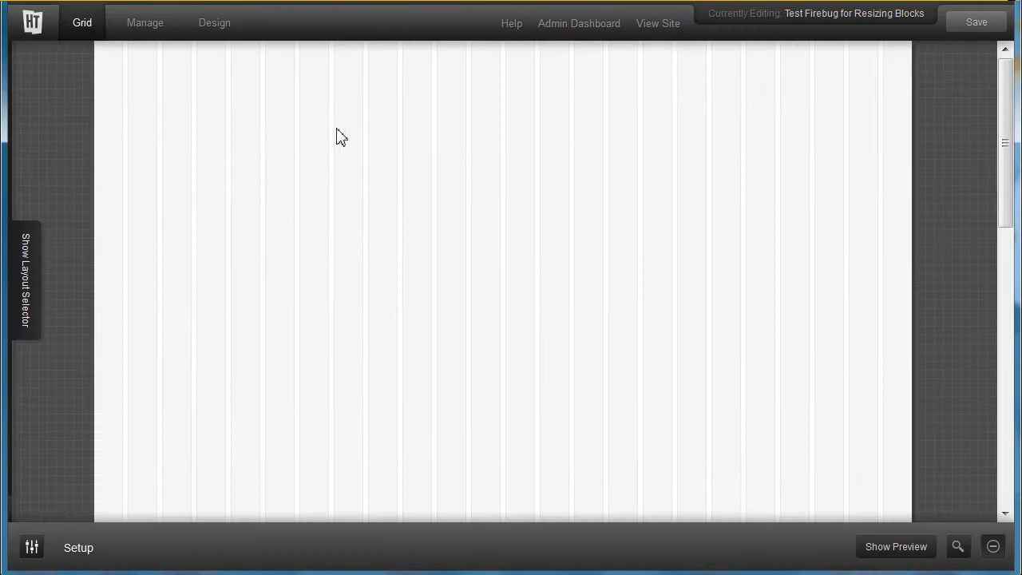
{"action": "mouse_move", "coordinate": [150, 81]}
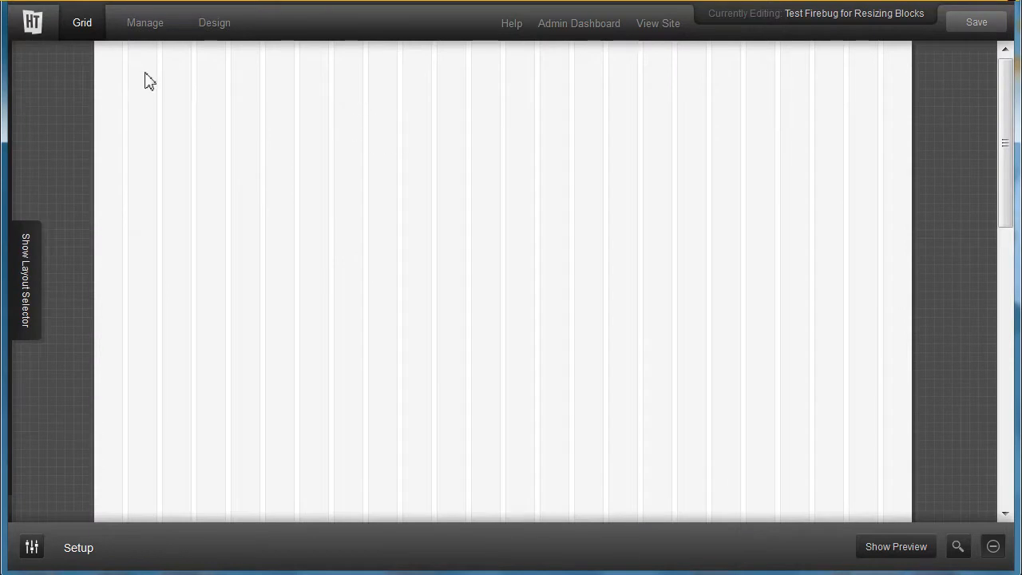
{"action": "mouse_move", "coordinate": [209, 128]}
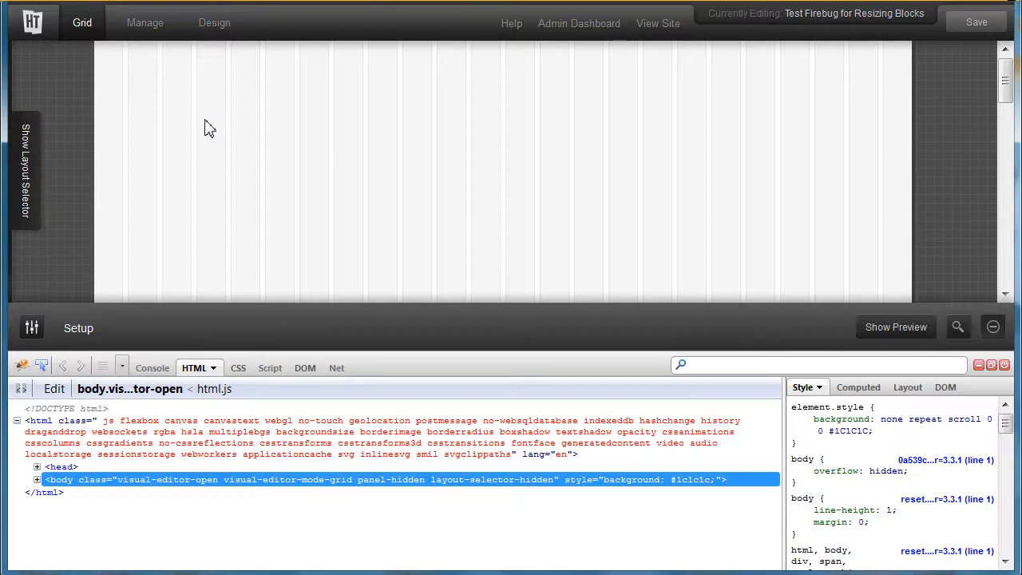
{"action": "mouse_move", "coordinate": [401, 364]}
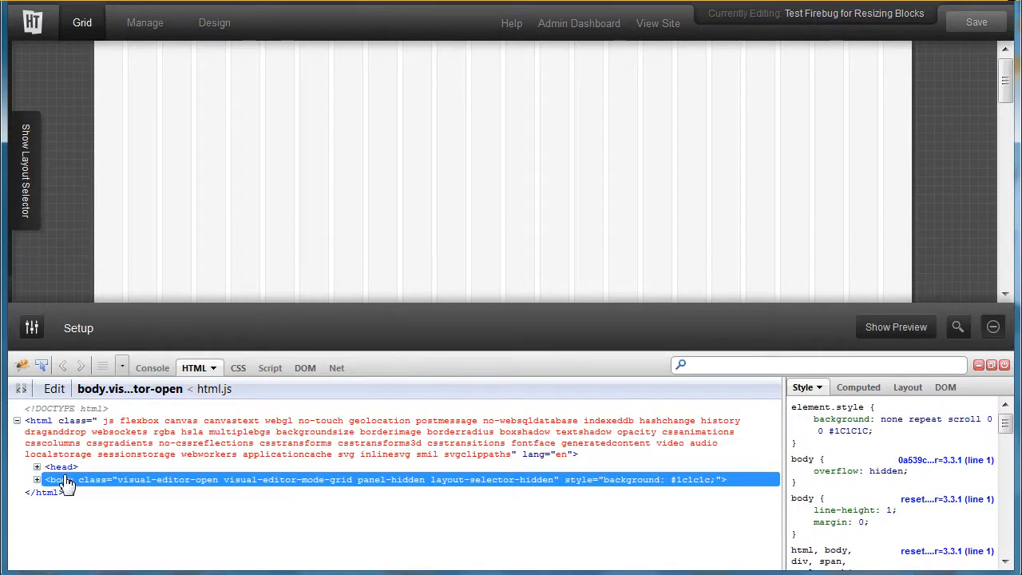
{"action": "left_click", "coordinate": [36, 480]}
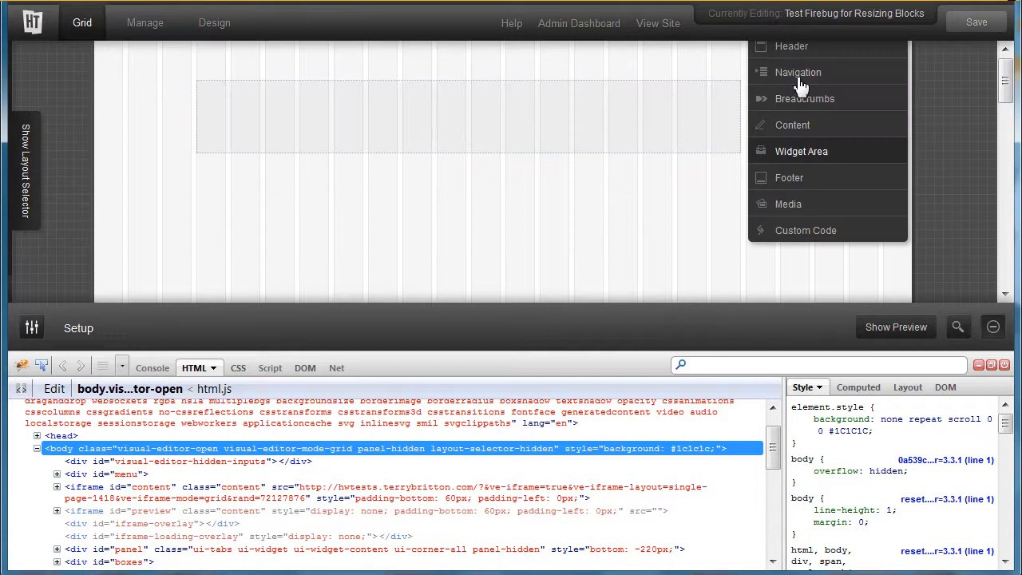
Make the new block a Header and start Firebug's element inspector on it
{"action": "left_click", "coordinate": [789, 46]}
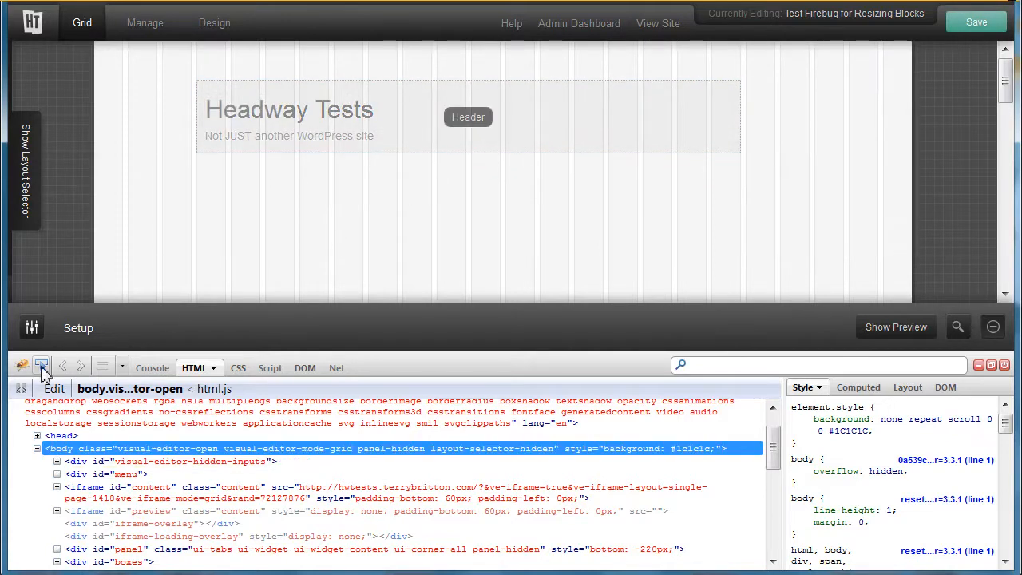
{"action": "left_click", "coordinate": [42, 366]}
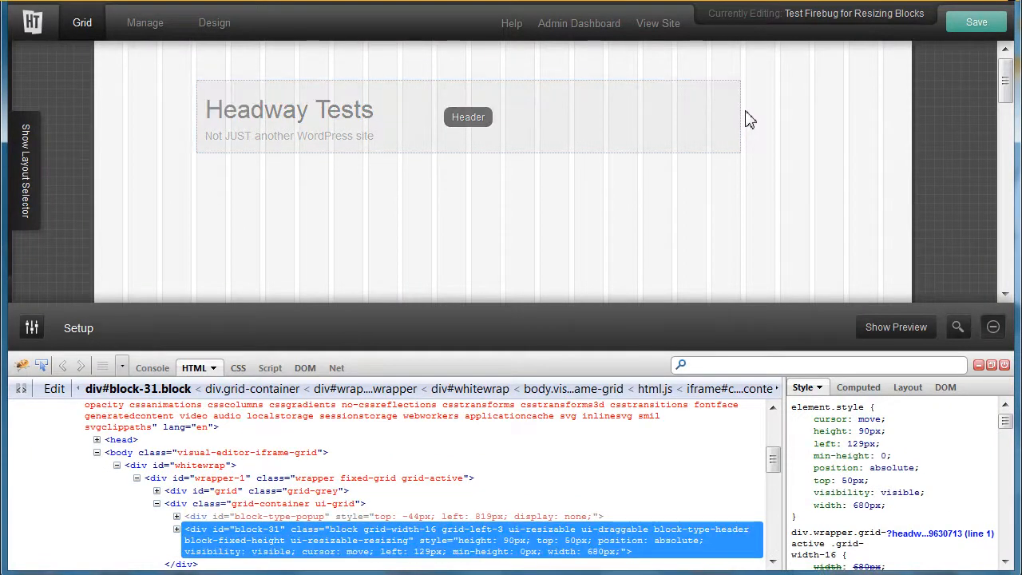
{"action": "mouse_move", "coordinate": [761, 124]}
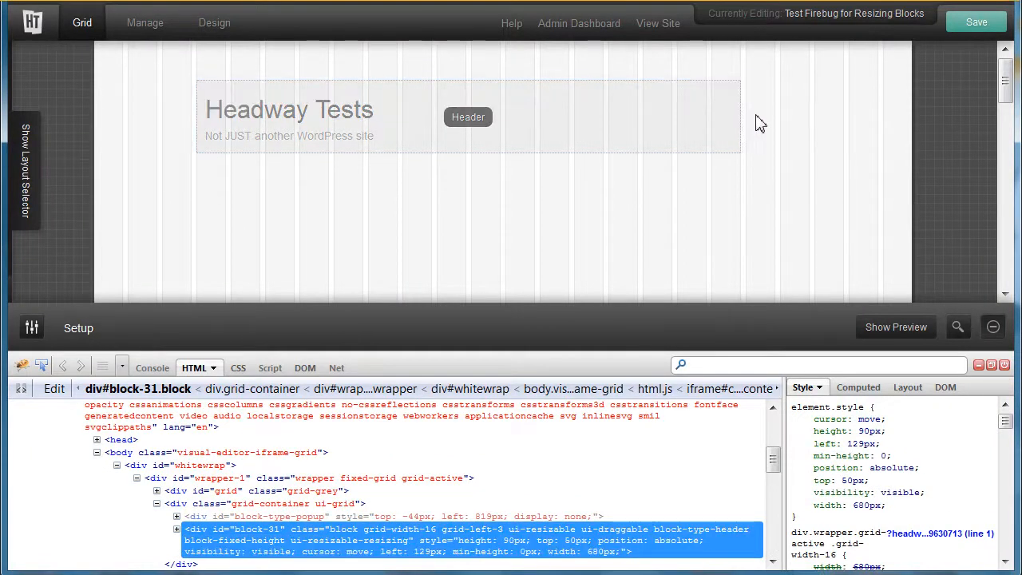
Narrow the Header block to 637px wide, then begin dragging its bottom edge down
{"action": "left_click_drag", "start_coordinate": [741, 121], "coordinate": [774, 121]}
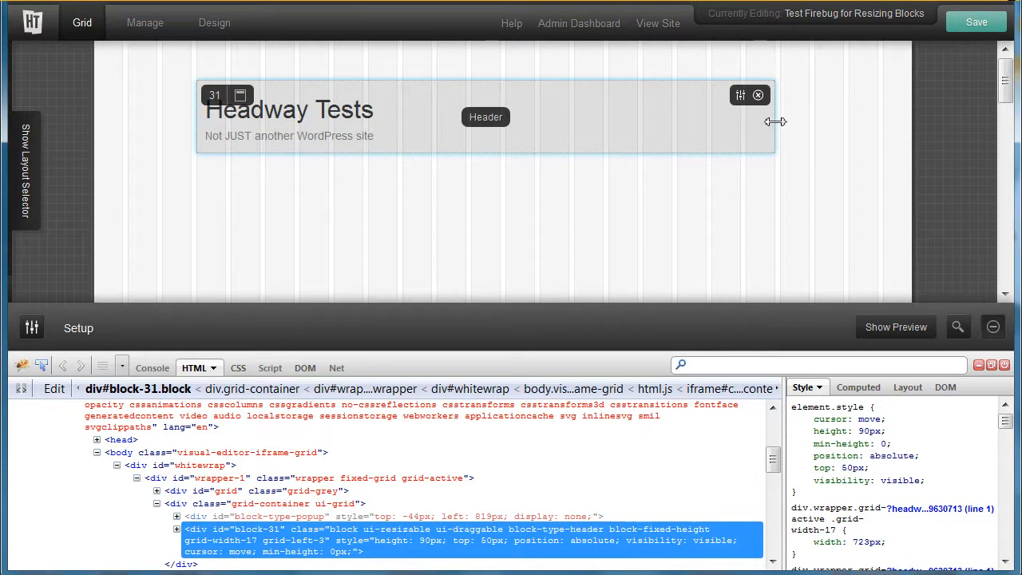
{"action": "left_click_drag", "start_coordinate": [773, 122], "coordinate": [771, 124]}
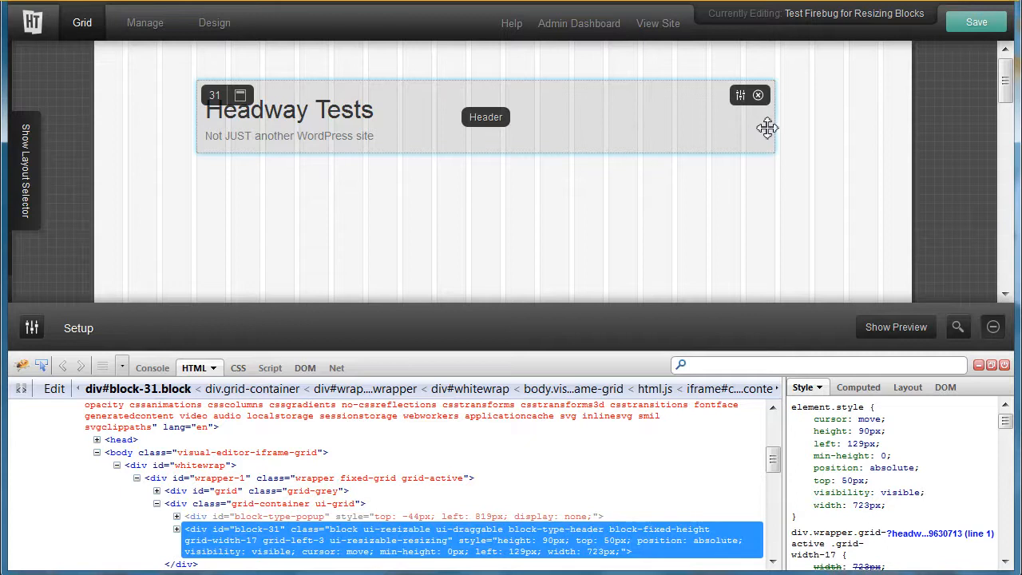
{"action": "mouse_move", "coordinate": [759, 132]}
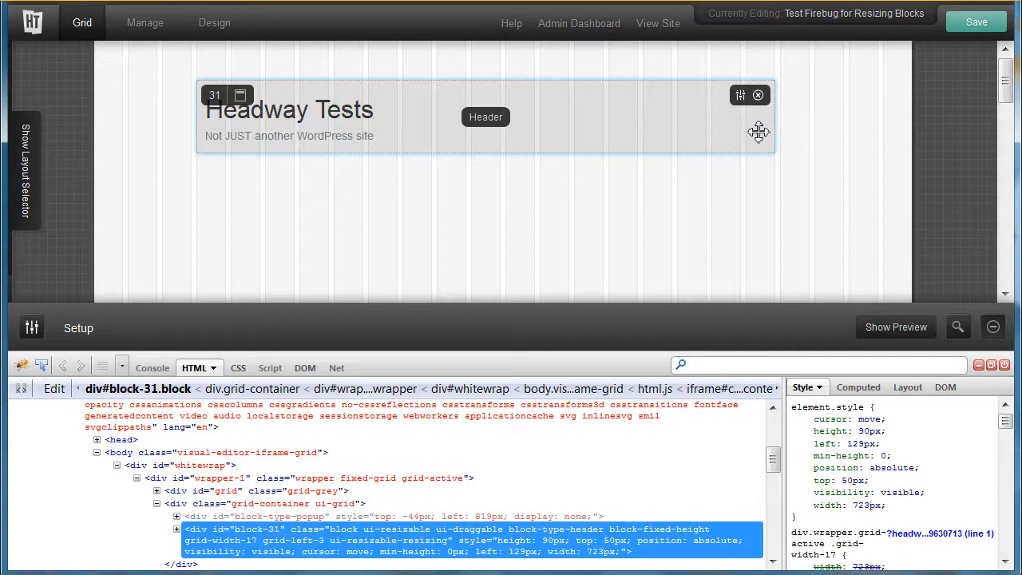
{"action": "left_click_drag", "start_coordinate": [772, 135], "coordinate": [742, 140]}
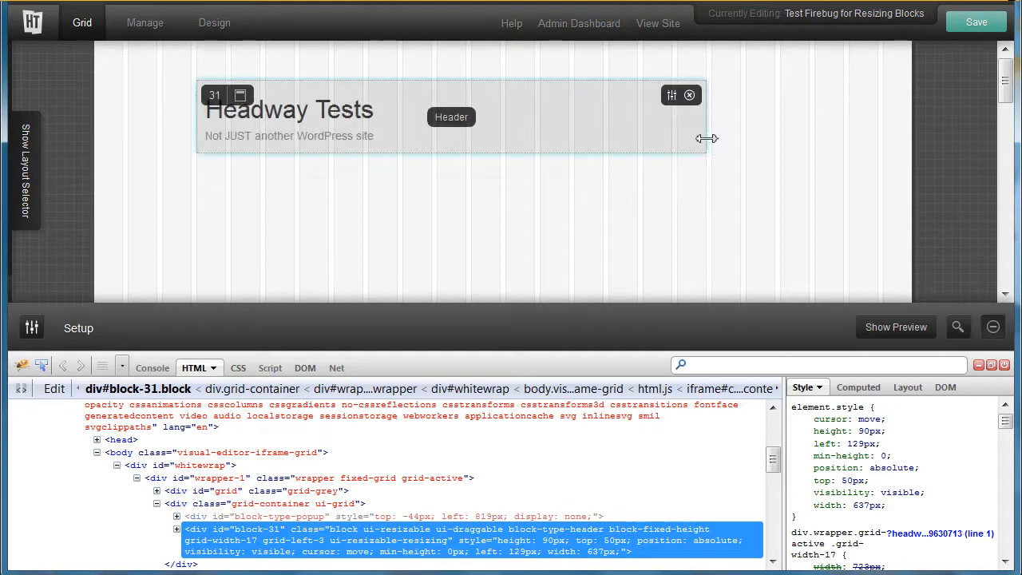
{"action": "left_click_drag", "start_coordinate": [707, 139], "coordinate": [603, 156]}
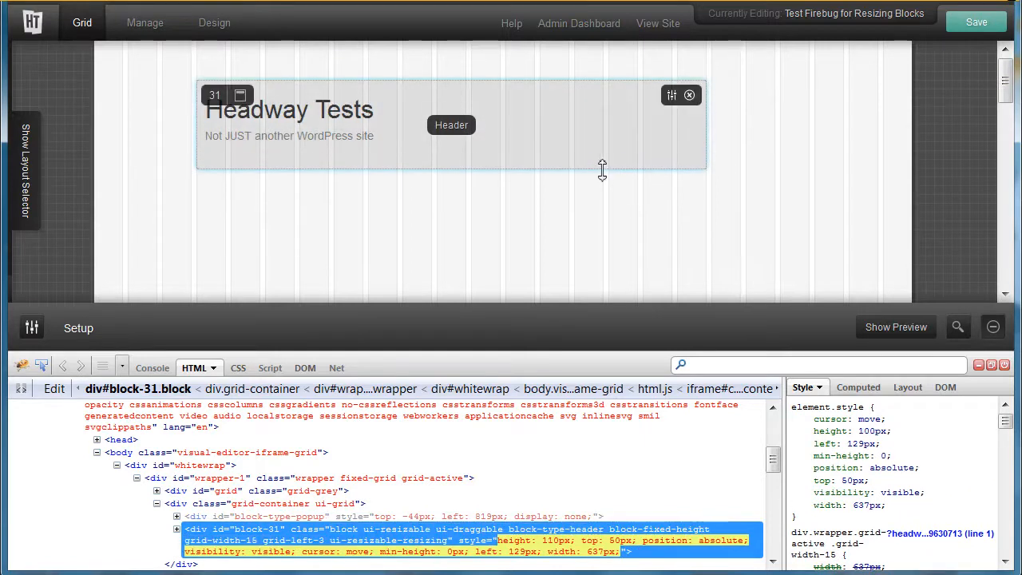
Drag the Header block's bottom edge, raising its height to about 140px
{"action": "left_click_drag", "start_coordinate": [602, 170], "coordinate": [602, 178]}
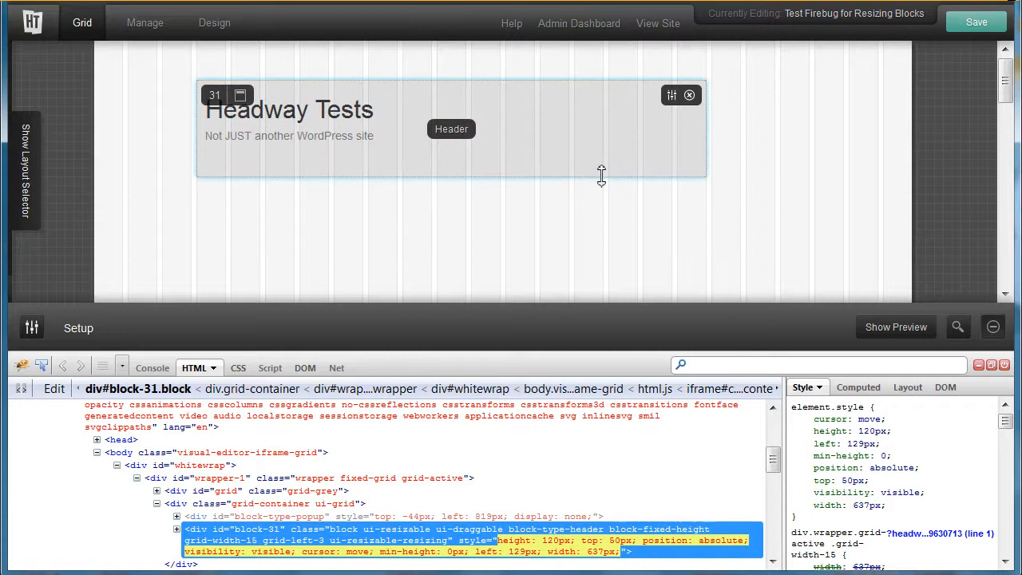
{"action": "left_click_drag", "start_coordinate": [601, 177], "coordinate": [601, 192]}
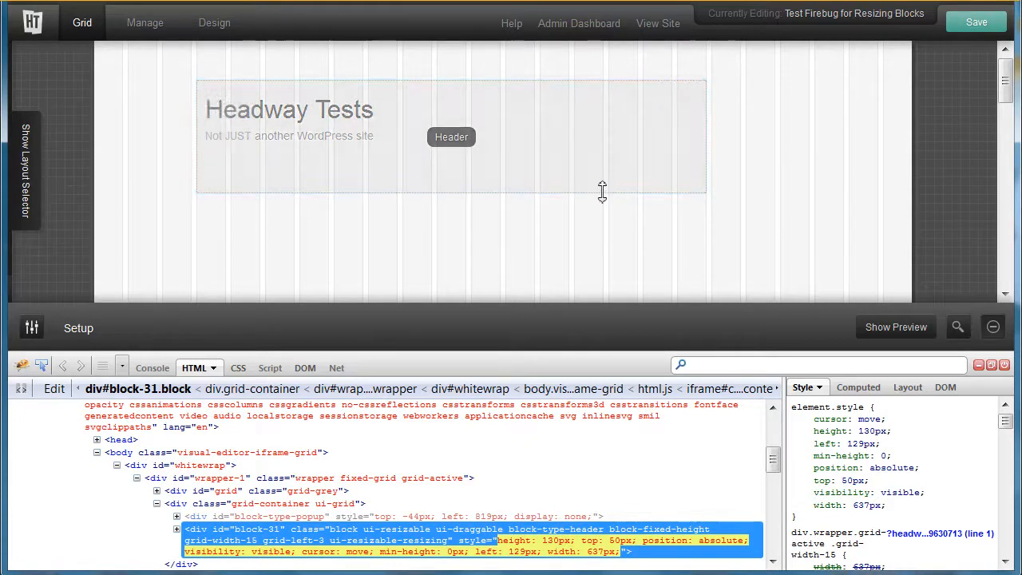
{"action": "left_click_drag", "start_coordinate": [602, 191], "coordinate": [599, 184]}
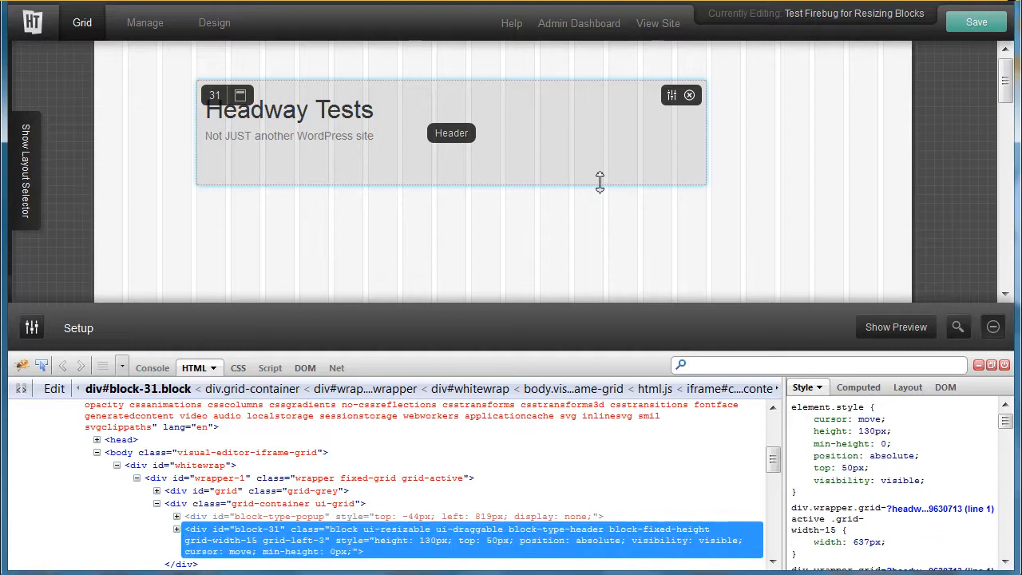
{"action": "left_click_drag", "start_coordinate": [600, 181], "coordinate": [599, 189]}
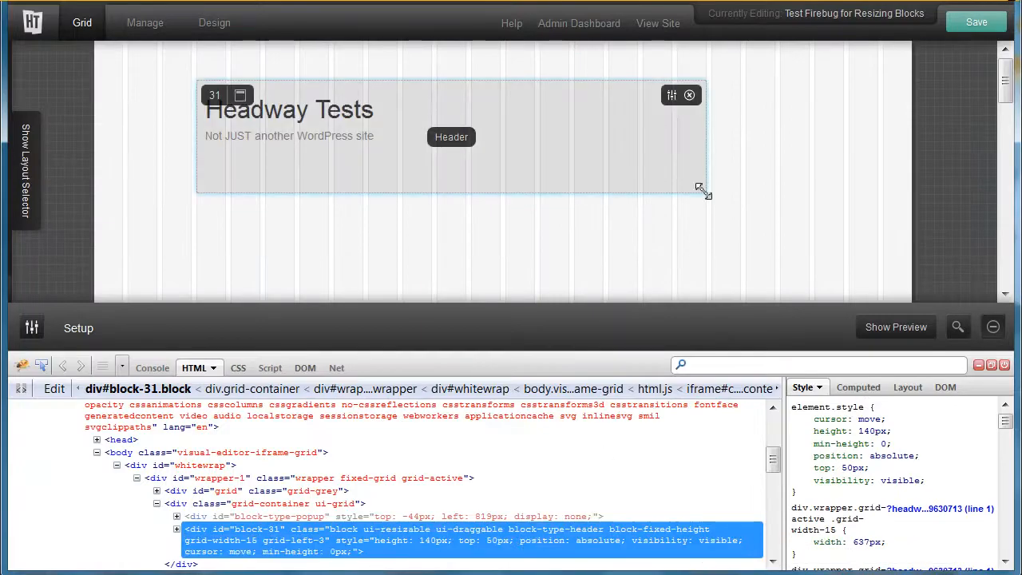
Resize the Header block by its corner to 723px wide and 120px tall
{"action": "left_click_drag", "start_coordinate": [699, 185], "coordinate": [721, 212]}
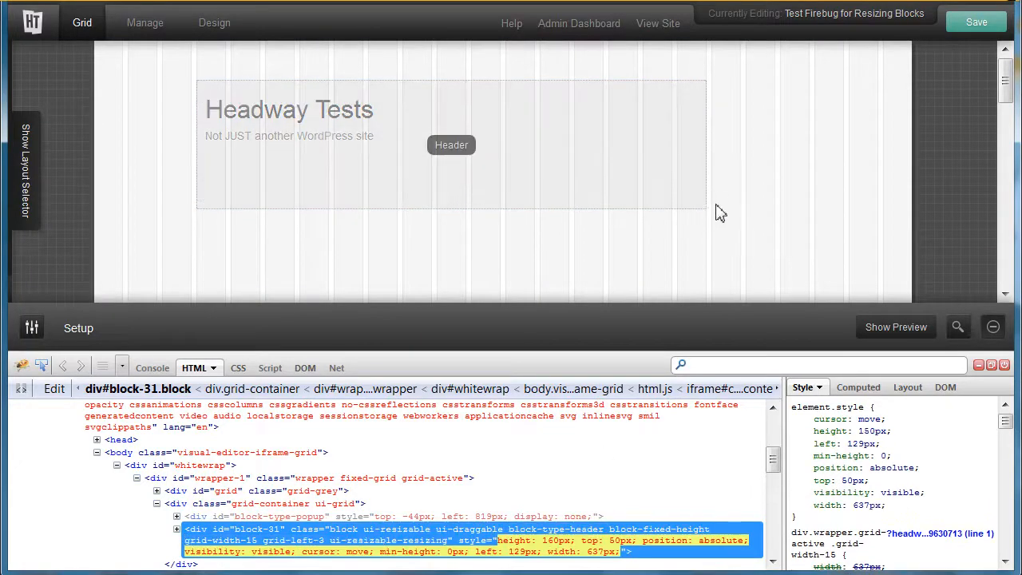
{"action": "left_click_drag", "start_coordinate": [707, 211], "coordinate": [741, 198]}
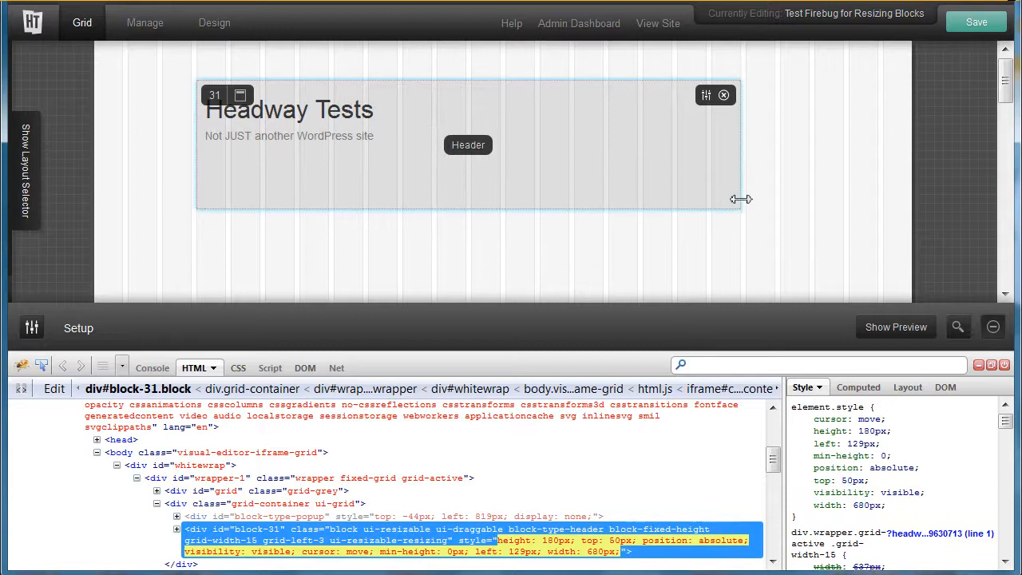
{"action": "left_click_drag", "start_coordinate": [740, 199], "coordinate": [768, 159]}
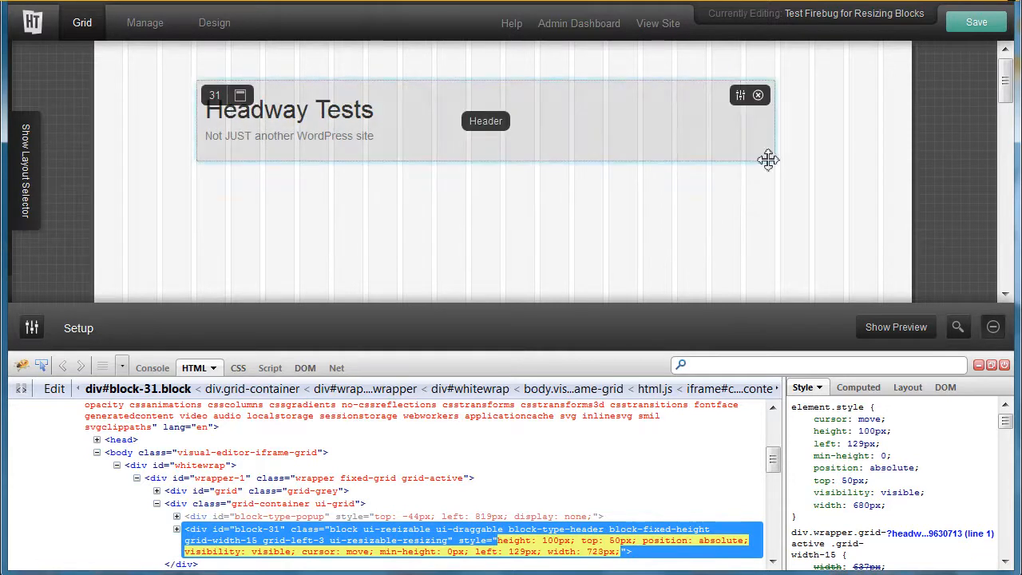
{"action": "left_click_drag", "start_coordinate": [768, 159], "coordinate": [769, 172]}
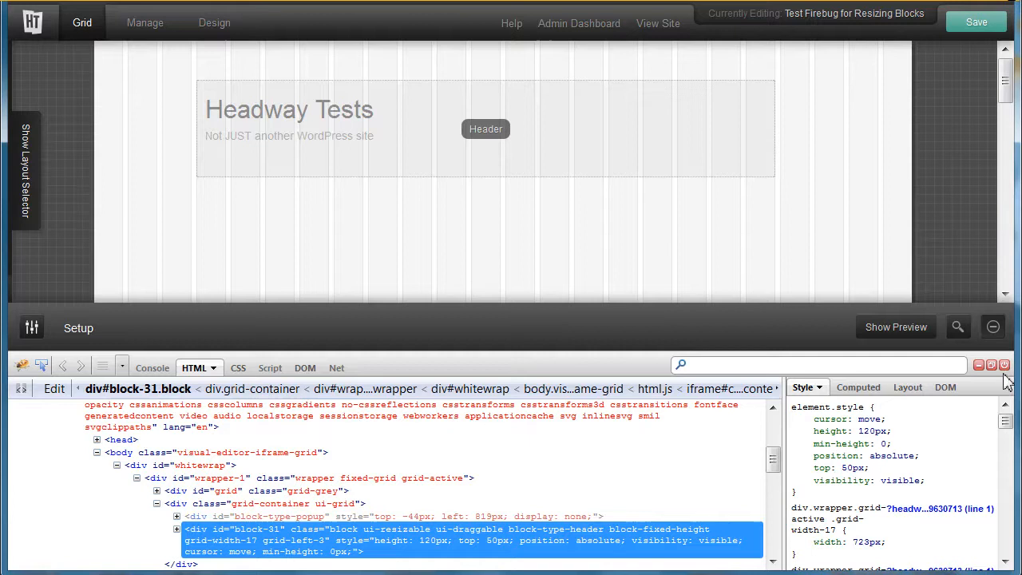
Close the Firebug panel to show the full grid
{"action": "left_click", "coordinate": [1009, 362]}
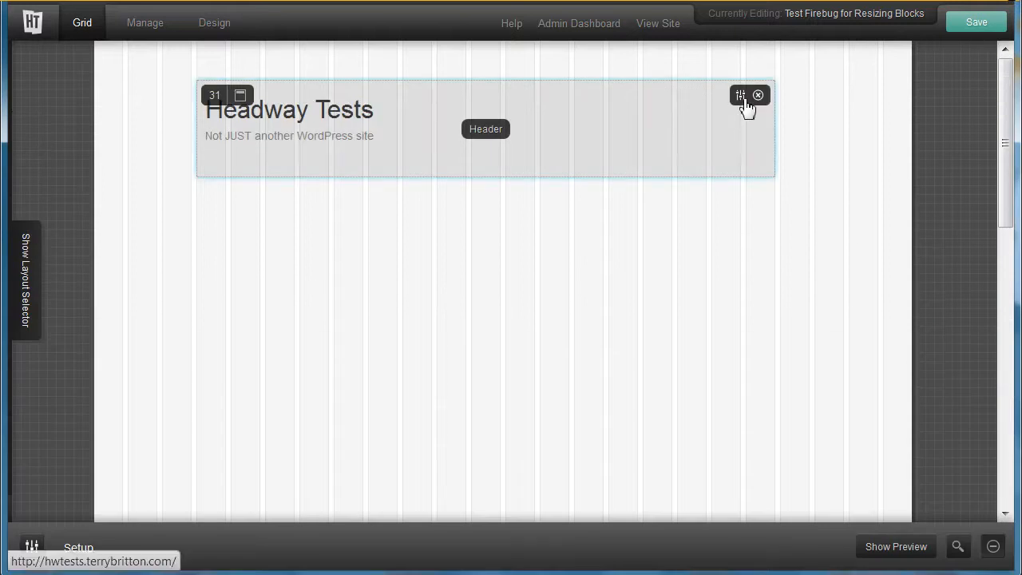
{"action": "mouse_move", "coordinate": [740, 95]}
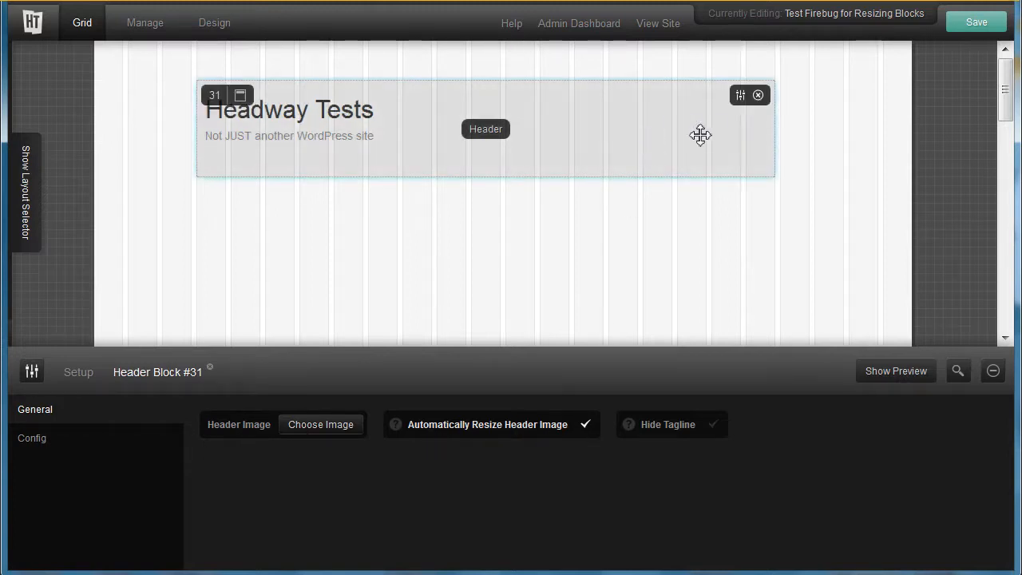
{"action": "mouse_move", "coordinate": [847, 165]}
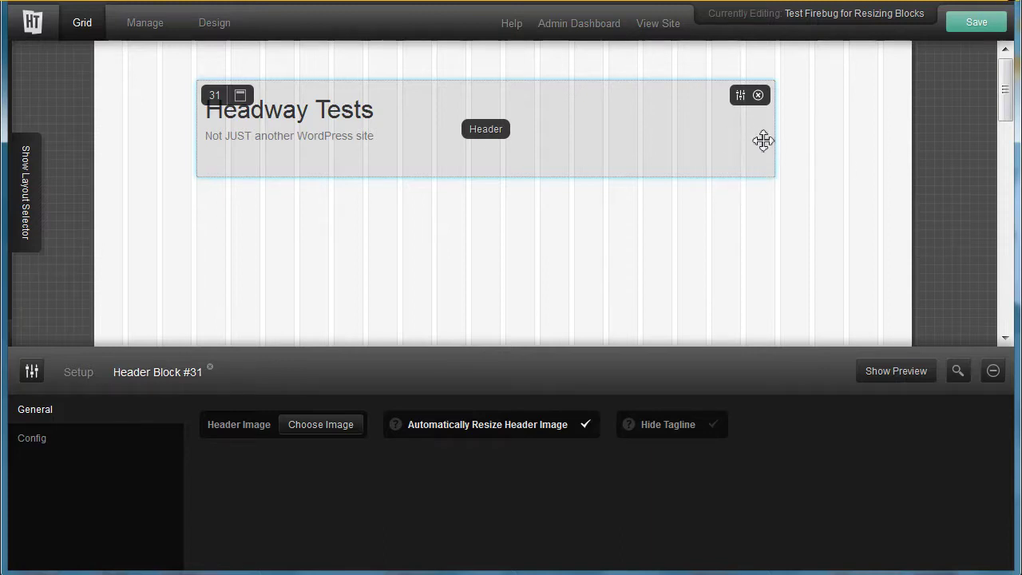
{"action": "mouse_move", "coordinate": [649, 155]}
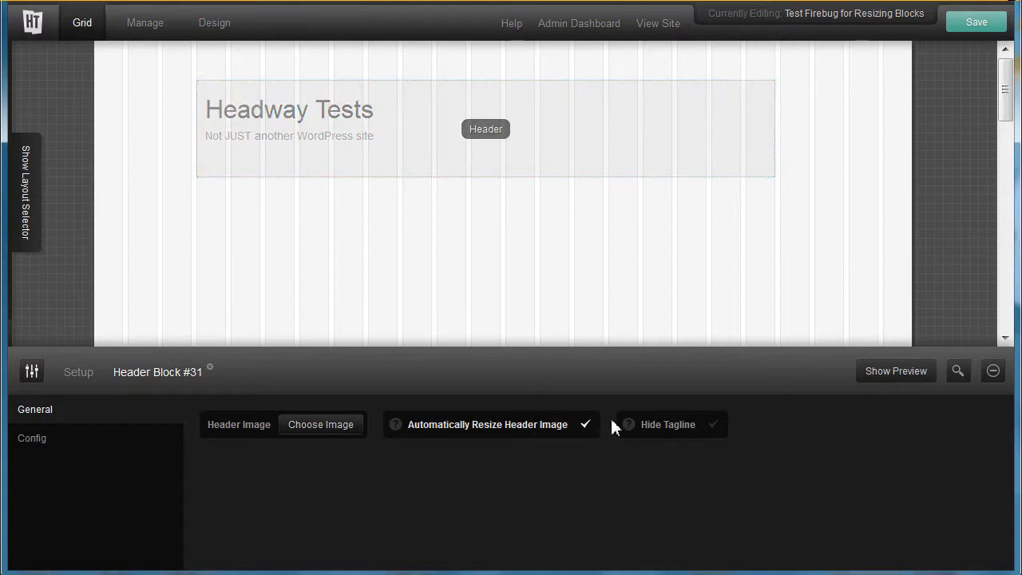
{"action": "mouse_move", "coordinate": [695, 136]}
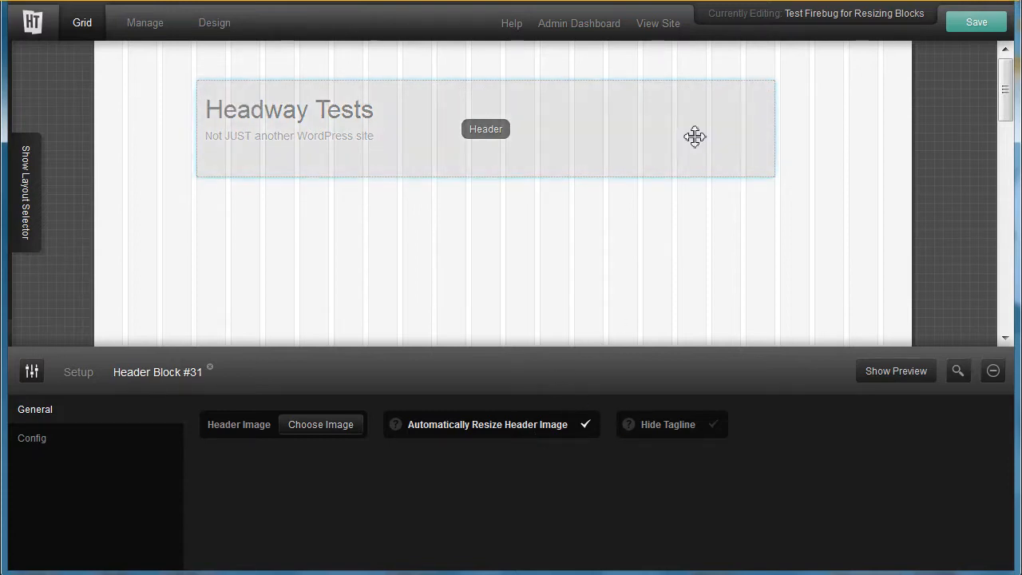